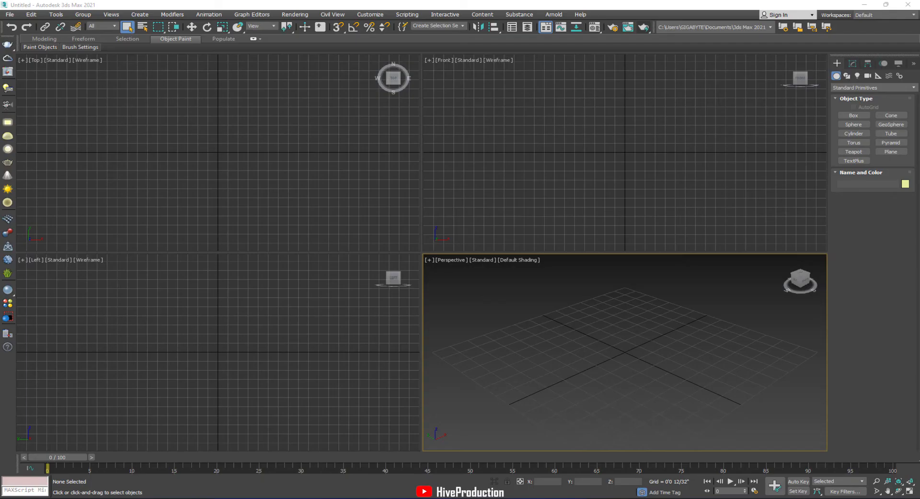
mouse_move(478, 347)
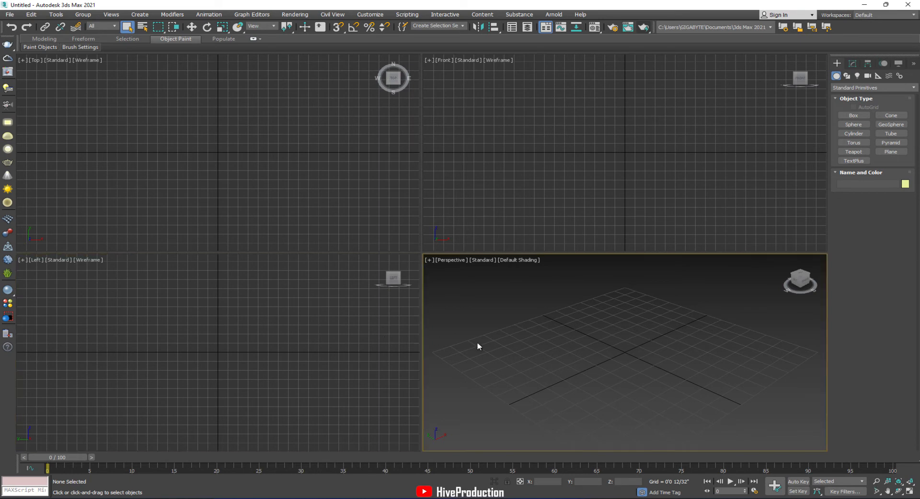
Start merging objects from barrel.max on the Desktop
left_click(6, 14)
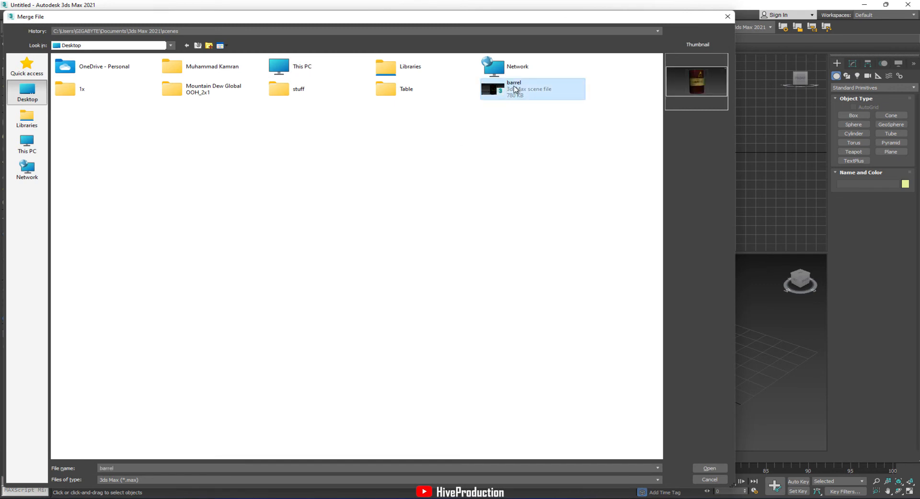
Open barrel.max and merge its drum object into the scene
left_click(709, 469)
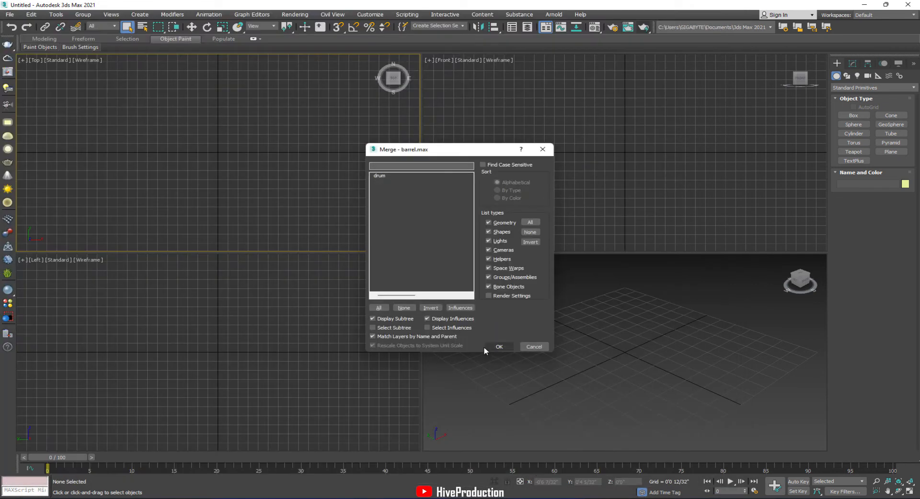
left_click(499, 347)
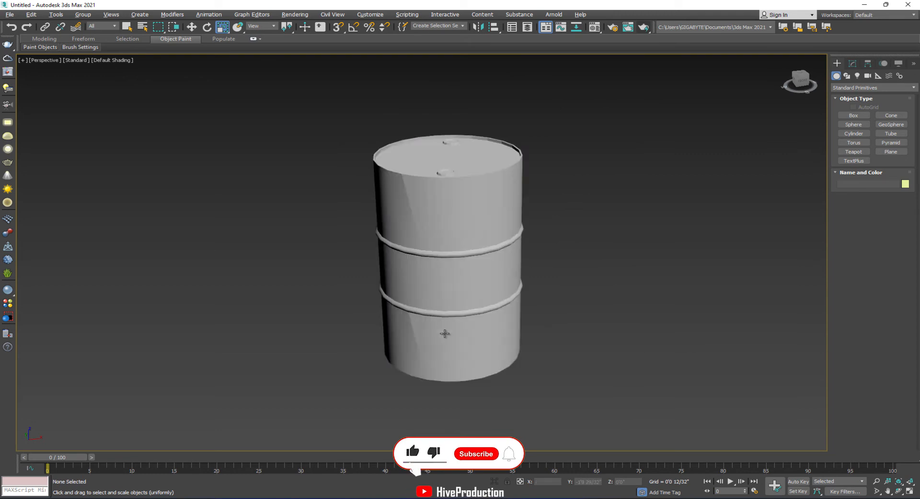
Select the barrel and switch Render Setup's renderer to Scanline Renderer
left_click(441, 334)
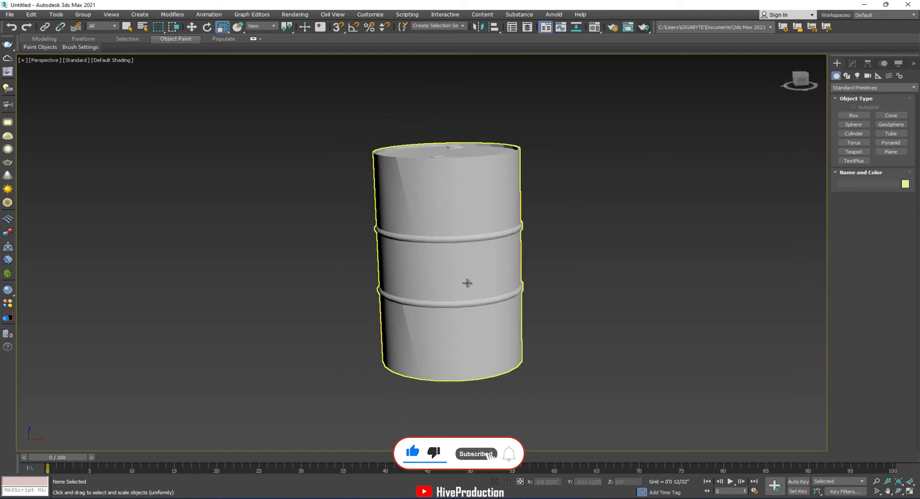
left_click(612, 28)
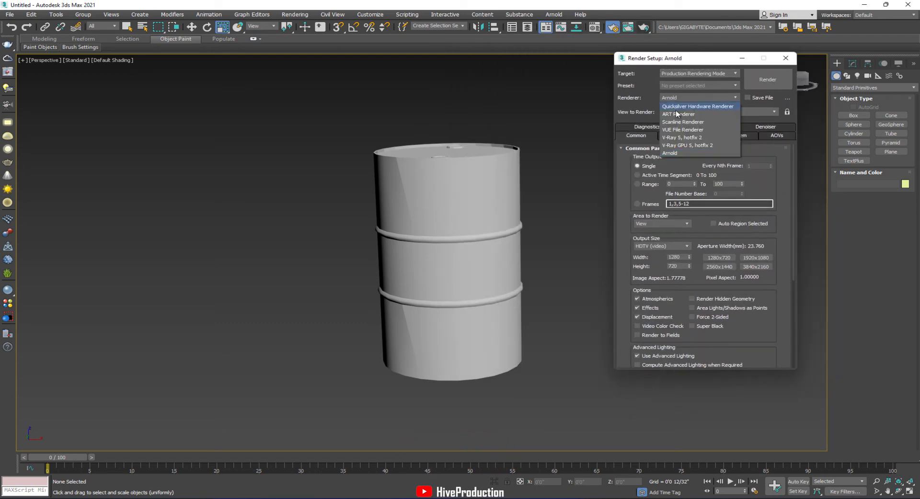
left_click(683, 122)
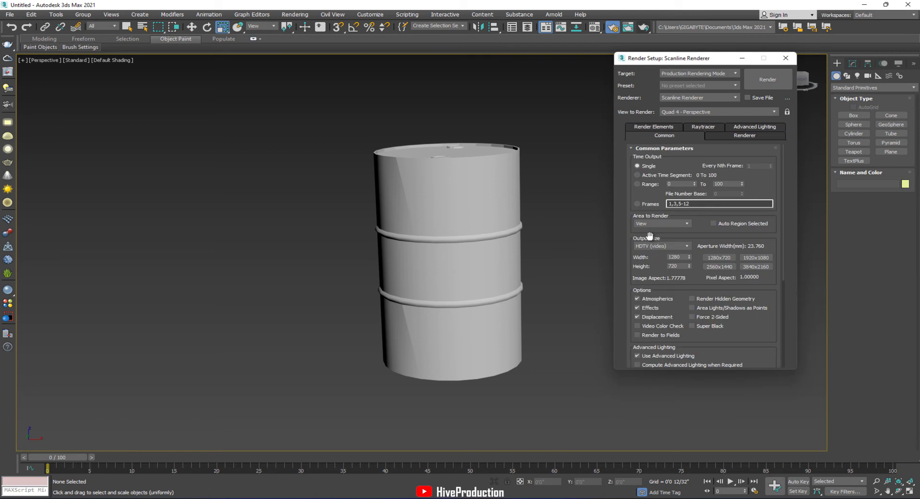
left_click(785, 58)
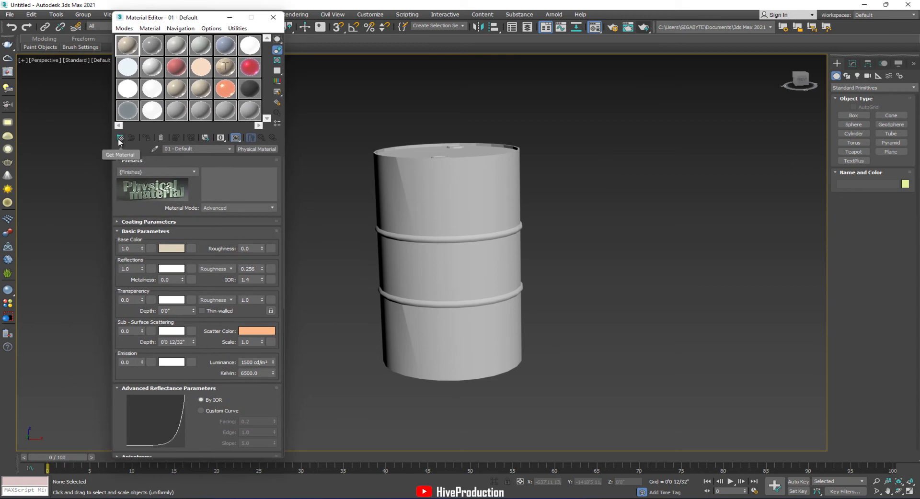
Assign a Standard (Legacy) material to the drum
left_click(120, 138)
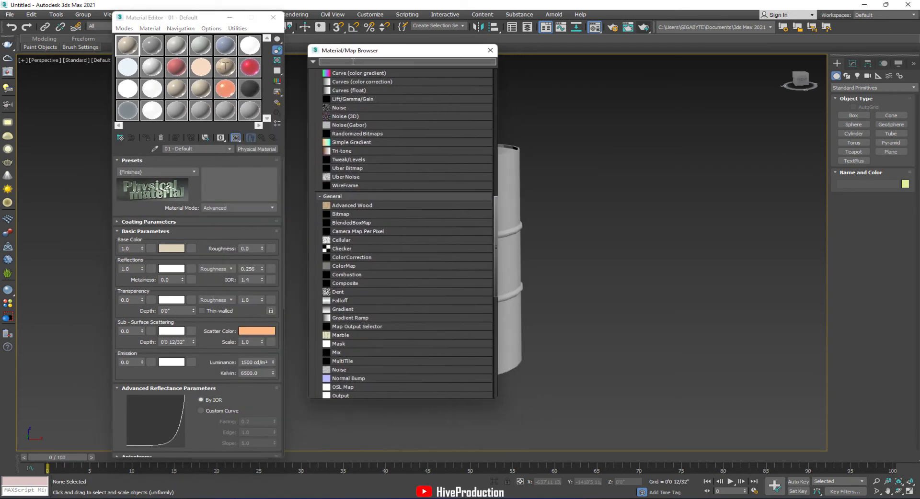
type("stan")
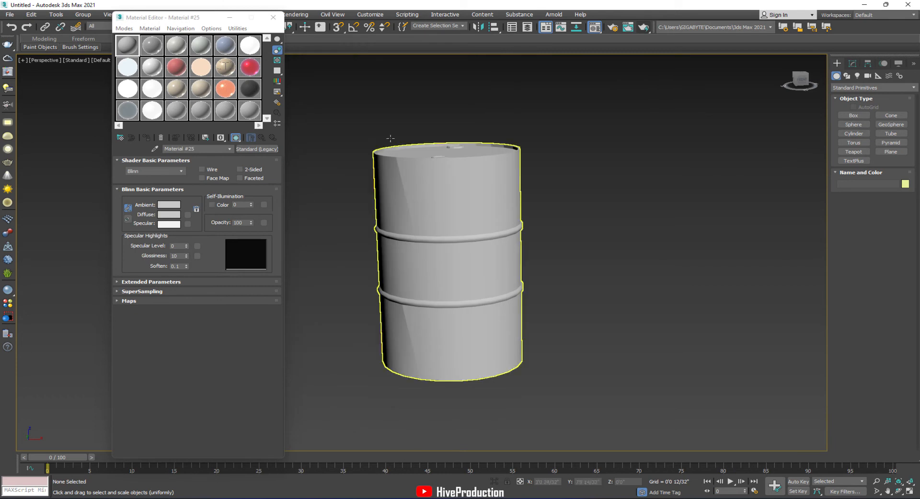
left_click(449, 255)
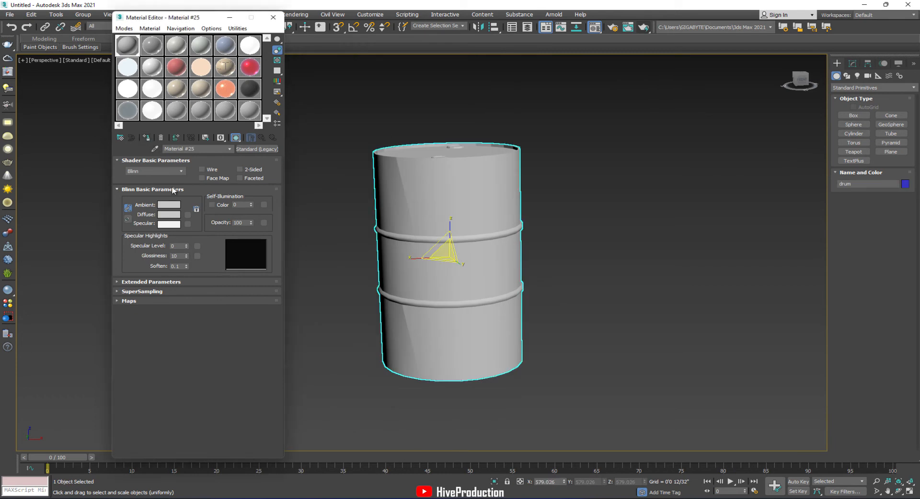
Load the Tex_0104_0 bitmap as the material's diffuse map
left_click(188, 215)
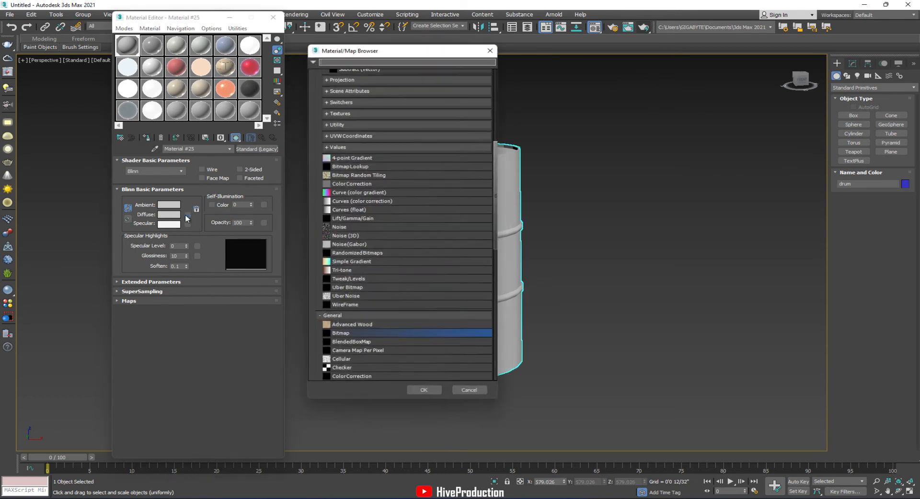
left_click(469, 390)
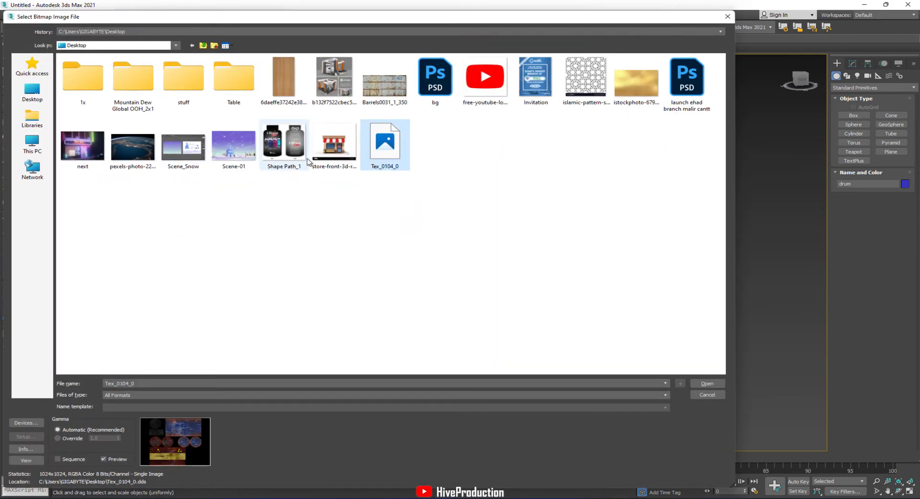
left_click(707, 383)
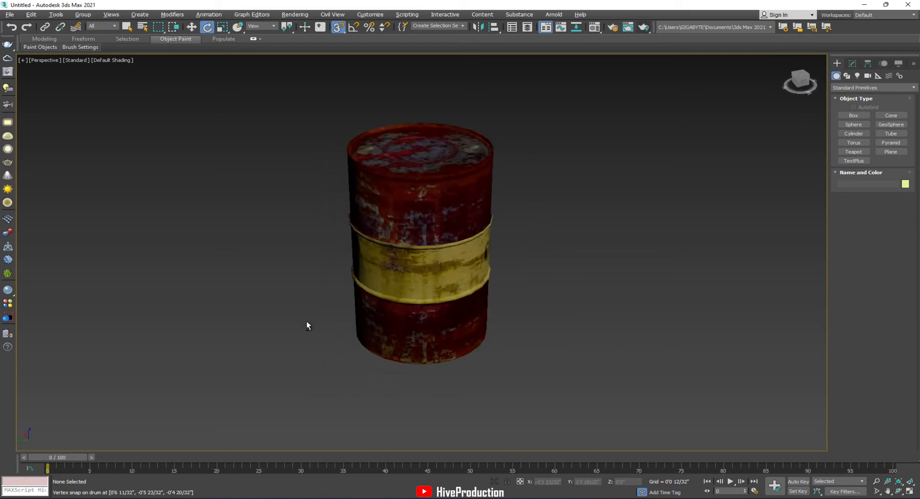
Choose the Bomb tool from the Geometric/Deformable space warps
left_click_drag(308, 326, 489, 293)
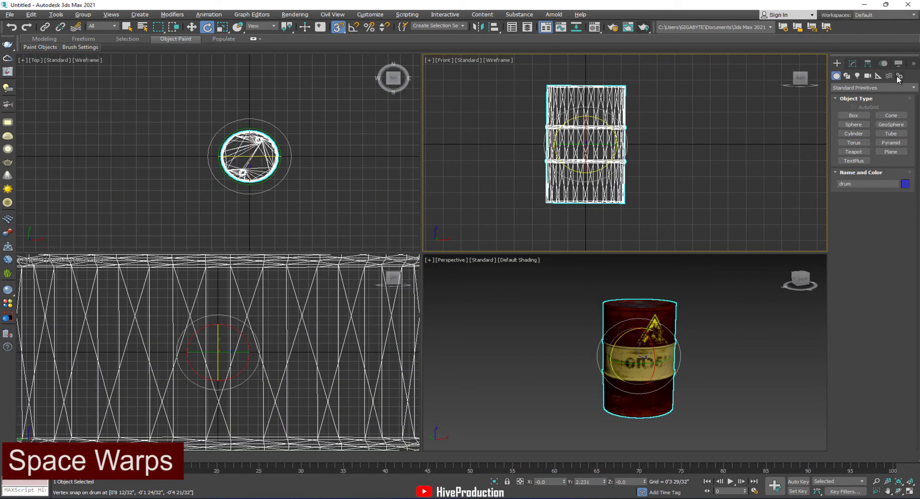
left_click(888, 76)
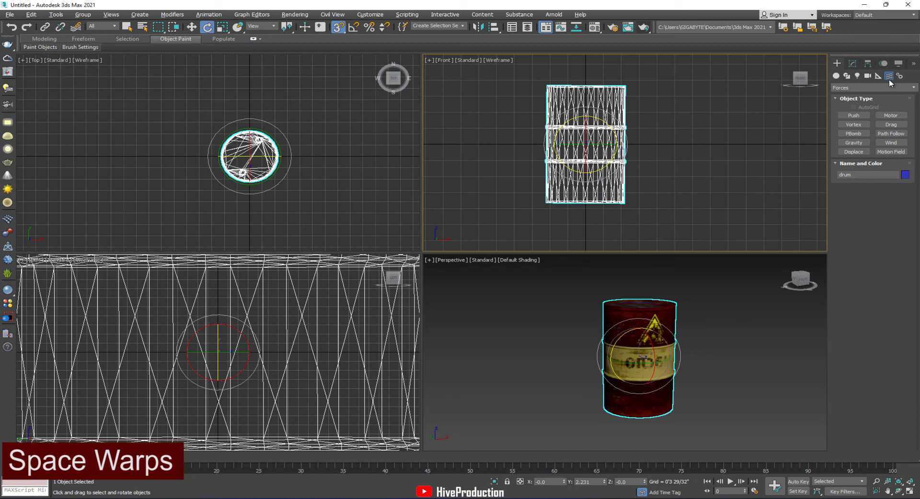
left_click(872, 88)
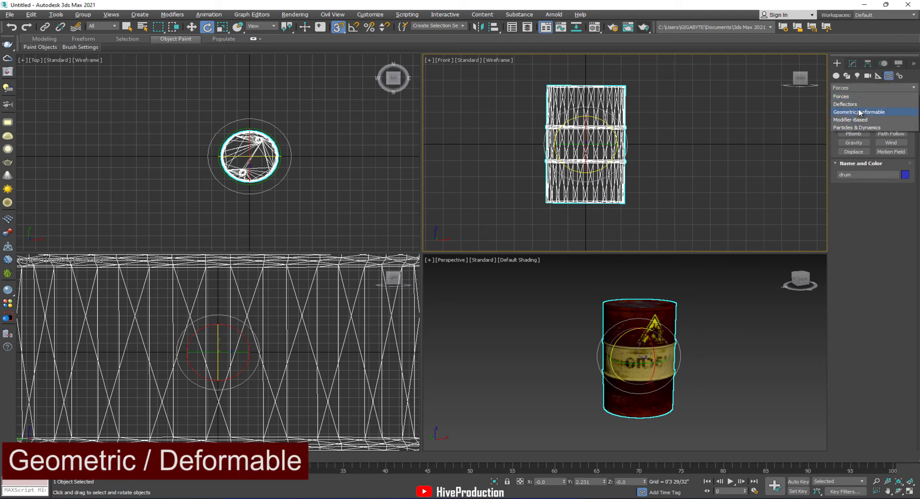
left_click(858, 112)
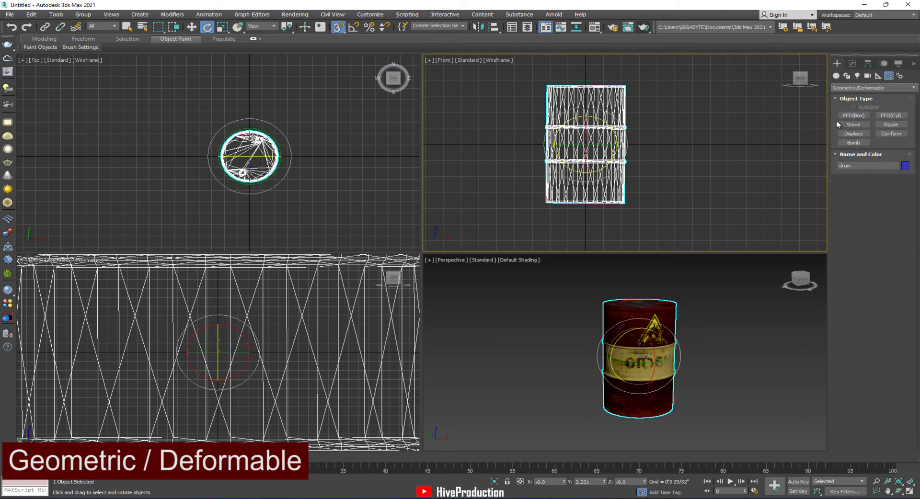
left_click(853, 142)
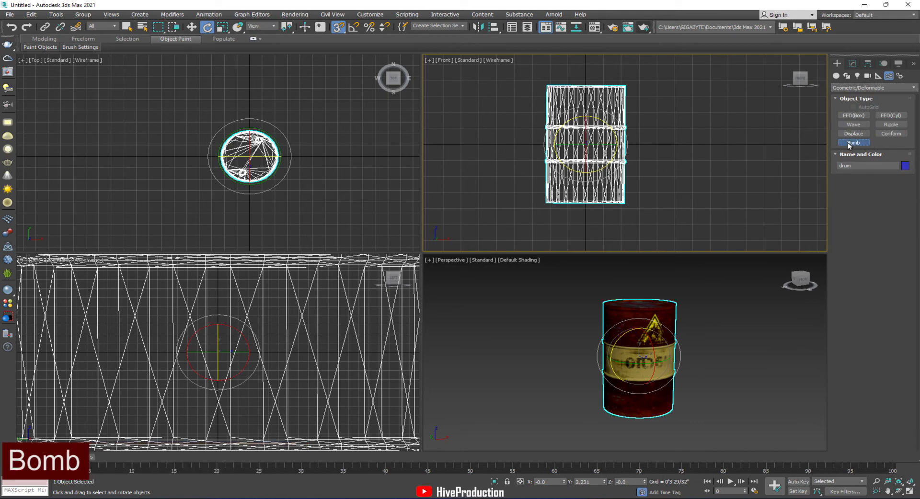
Place the Bomb at the drum's centre, bind the drum, and scrub to preview
left_click(853, 142)
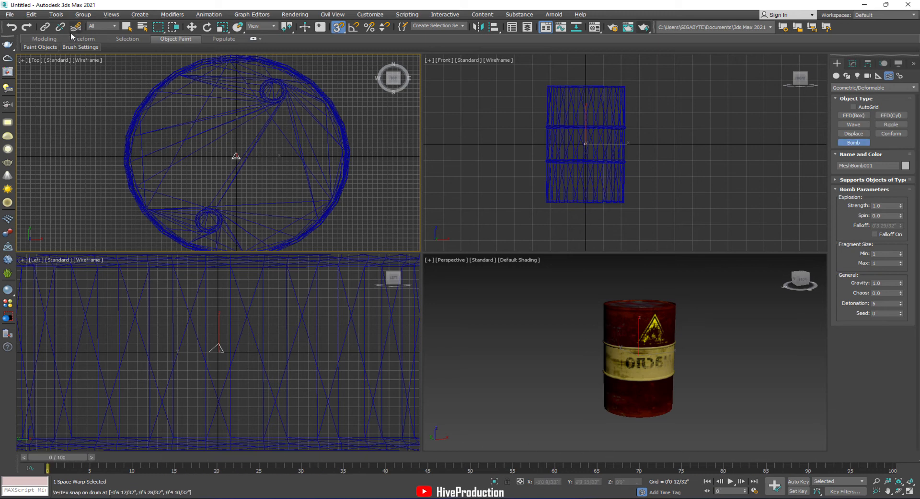
mouse_move(75, 27)
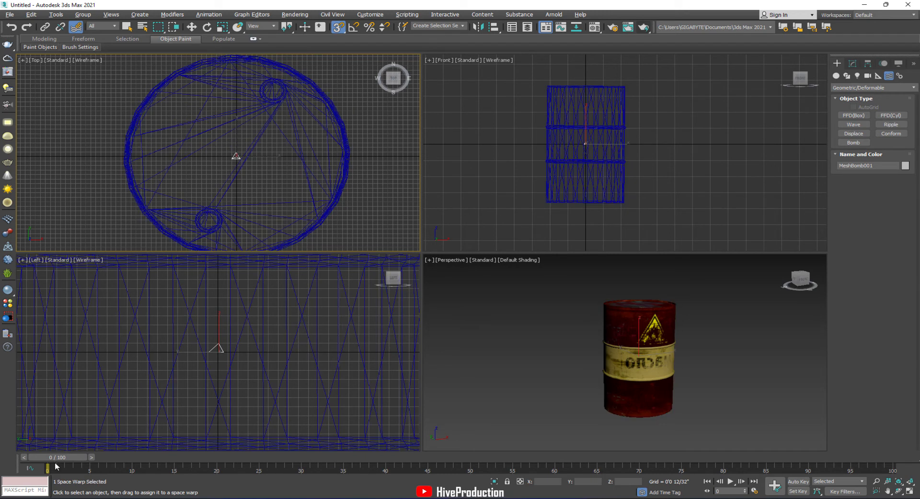
left_click_drag(48, 468, 580, 467)
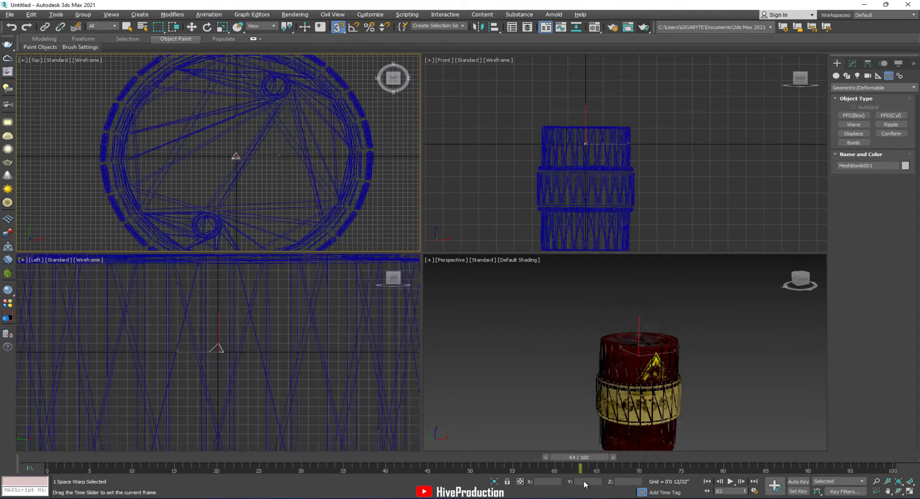
left_click_drag(580, 468, 89, 469)
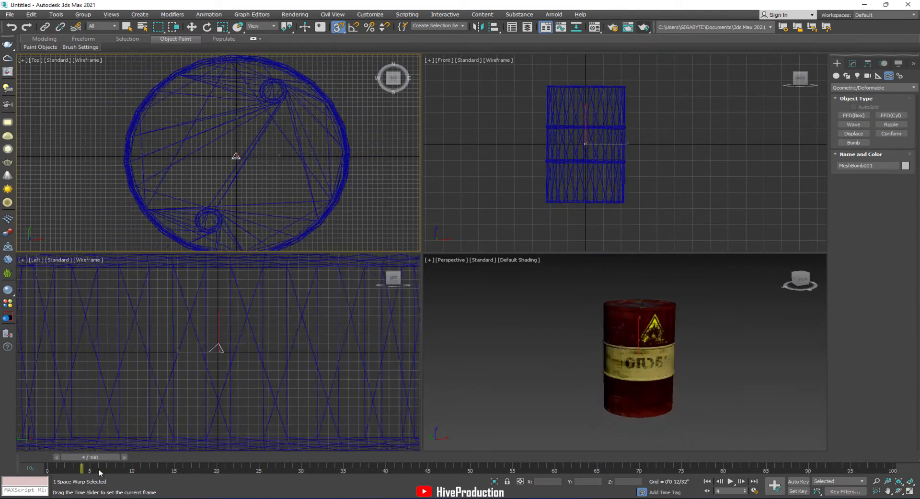
left_click_drag(89, 468, 284, 469)
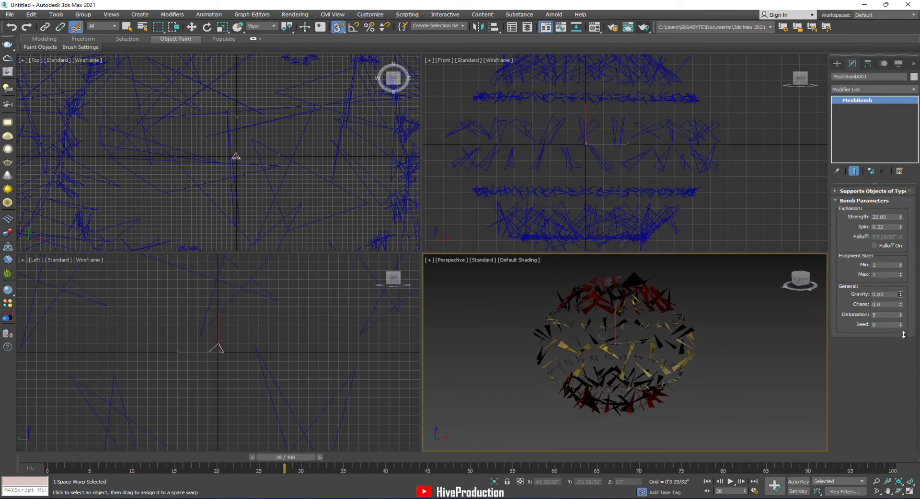
Set Bomb Strength 59.93, Gravity 4.24 and Fragment Size Max 5, scrubbing to check
left_click_drag(284, 468, 528, 468)
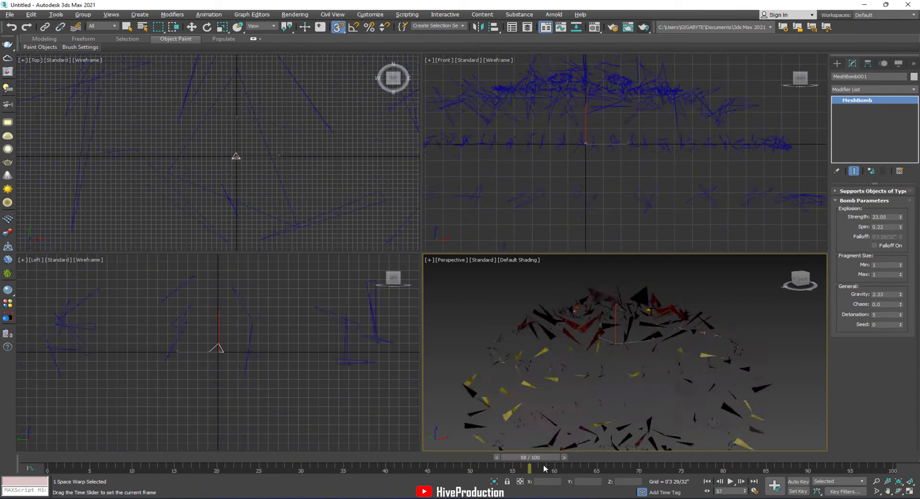
left_click_drag(528, 469, 32, 469)
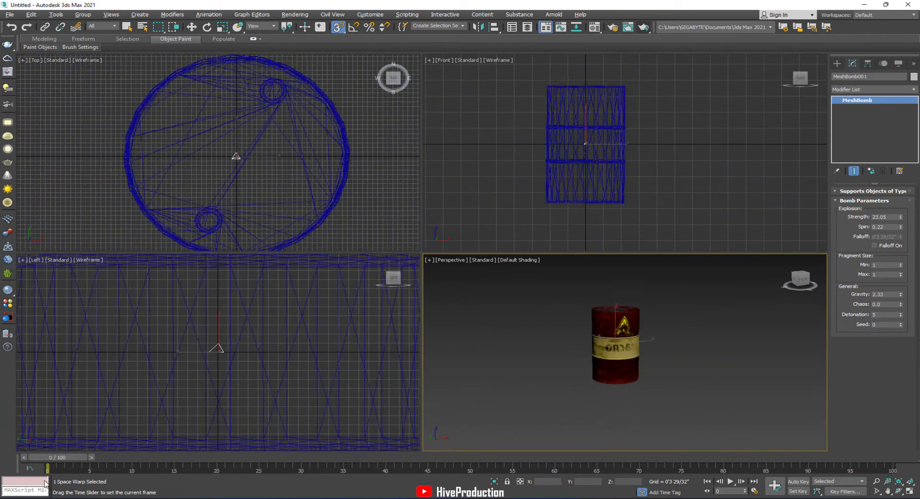
left_click_drag(32, 468, 862, 468)
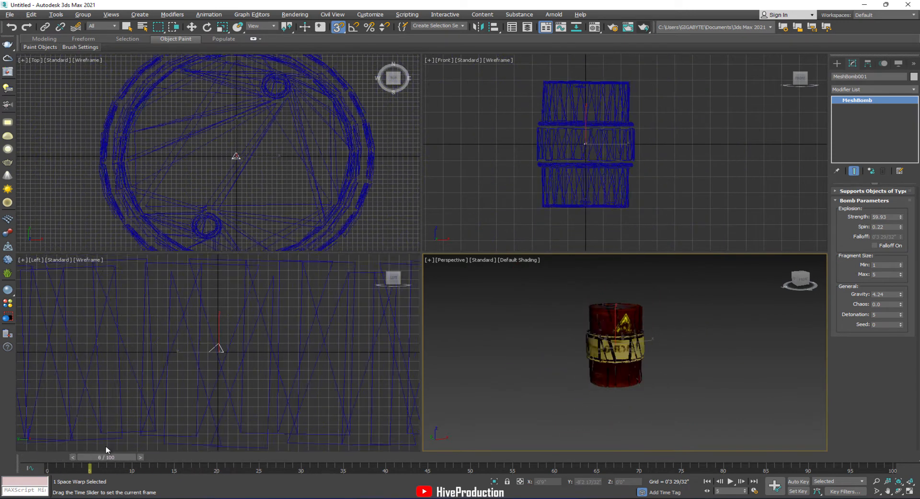
left_click_drag(91, 468, 856, 468)
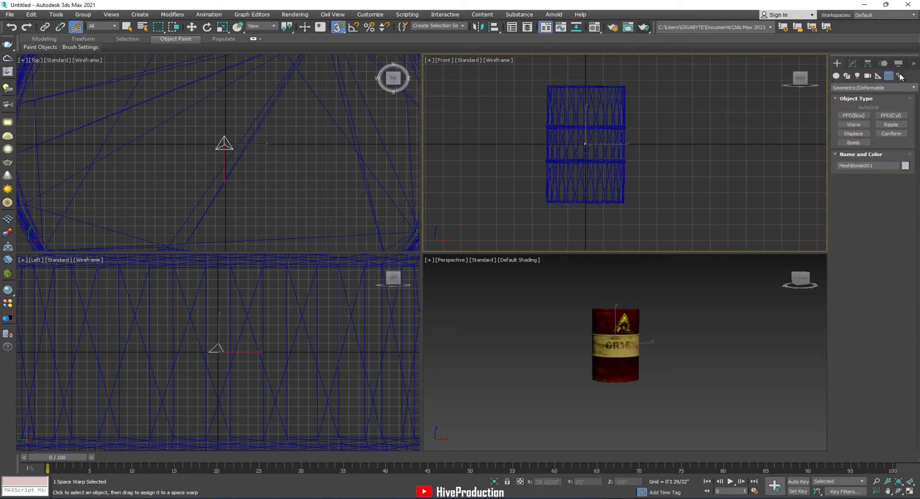
Create an Atmospheric Apparatus SphereGizmo at the barrel's centre and go to frame 17
left_click(900, 75)
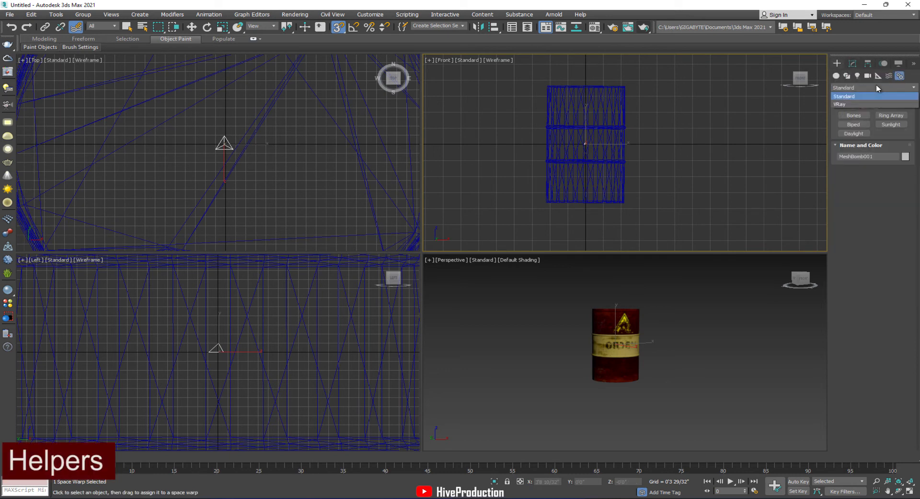
left_click(878, 75)
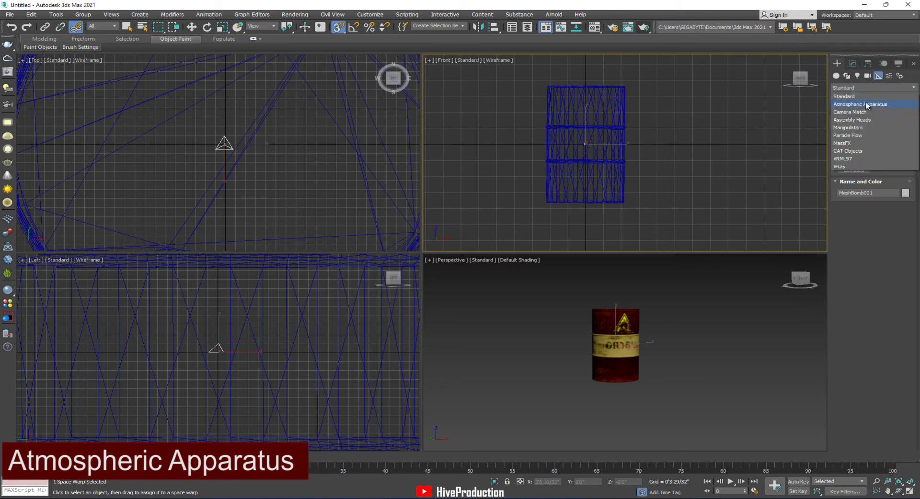
left_click(862, 104)
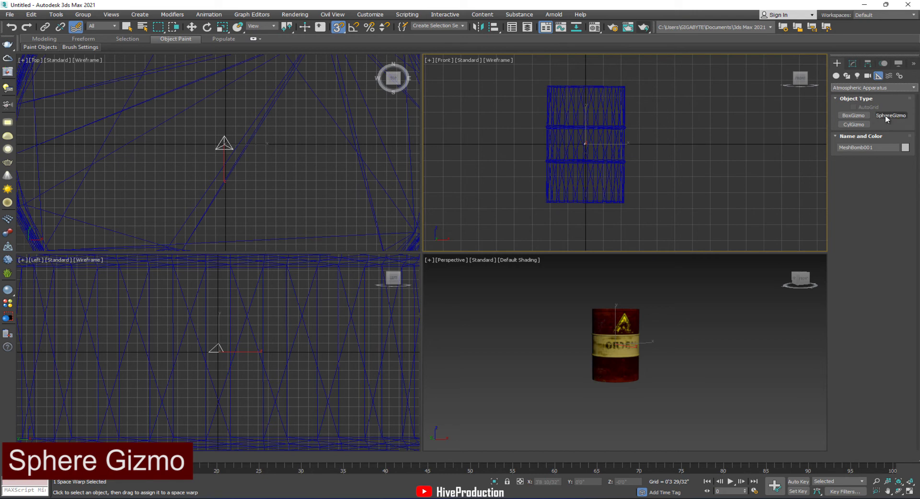
left_click(891, 115)
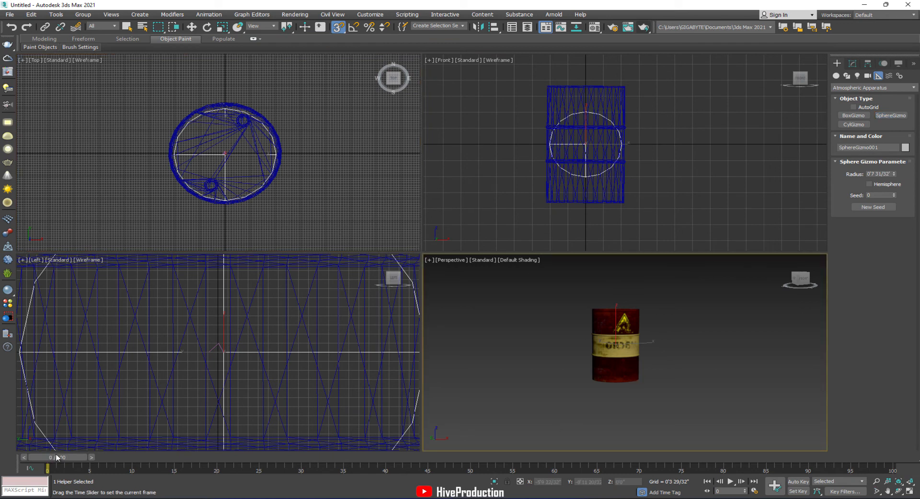
left_click_drag(47, 468, 192, 468)
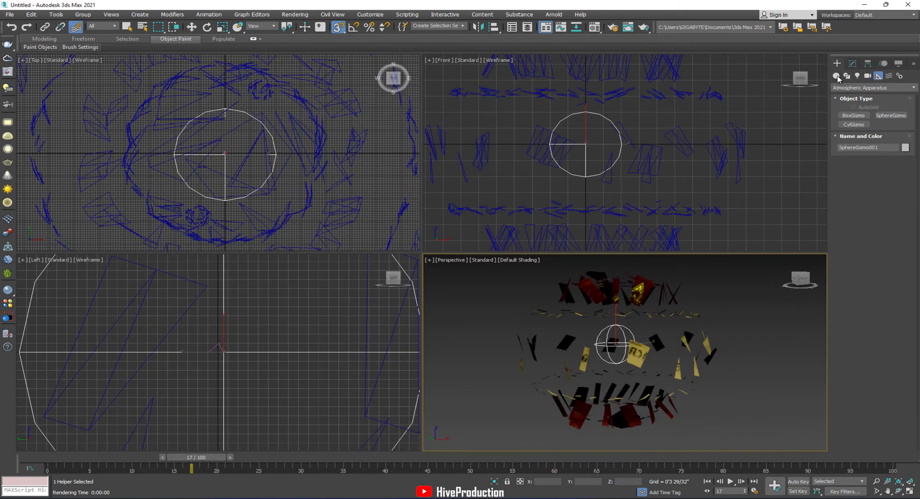
Add a Fire Effect to the sphere gizmo's Atmospheres & Effects
left_click(852, 64)
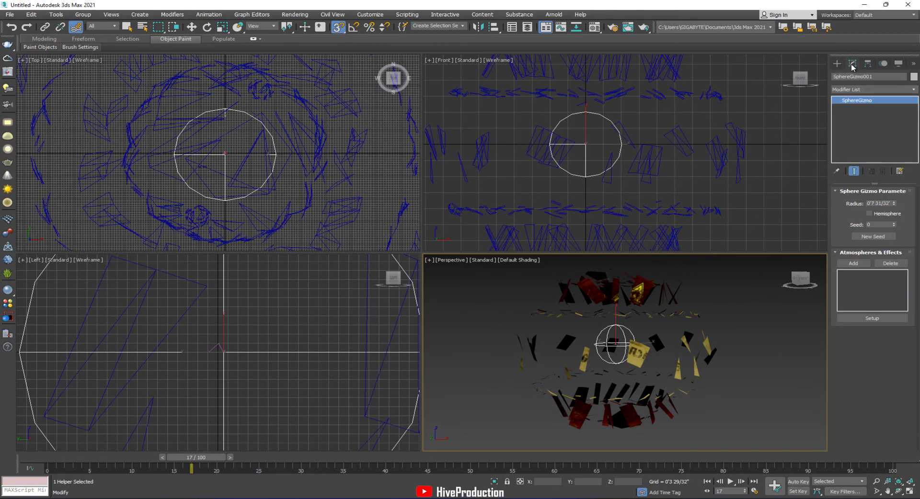
left_click(853, 263)
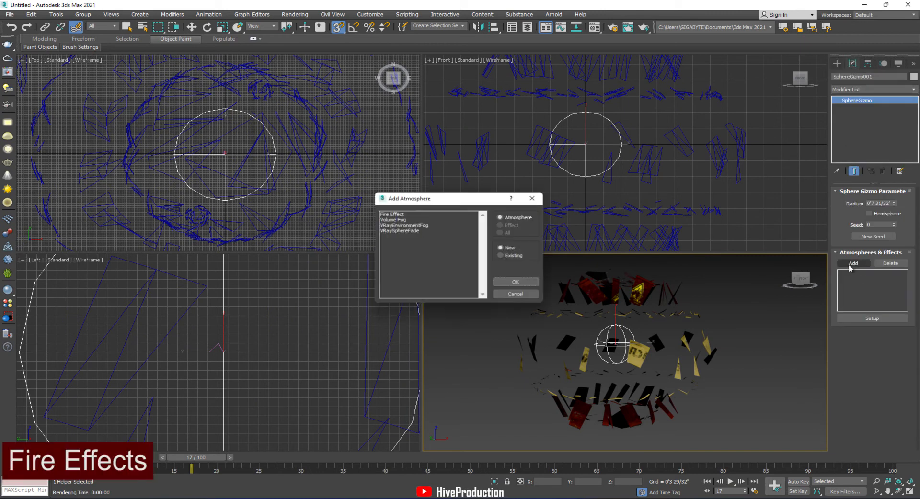
left_click(392, 214)
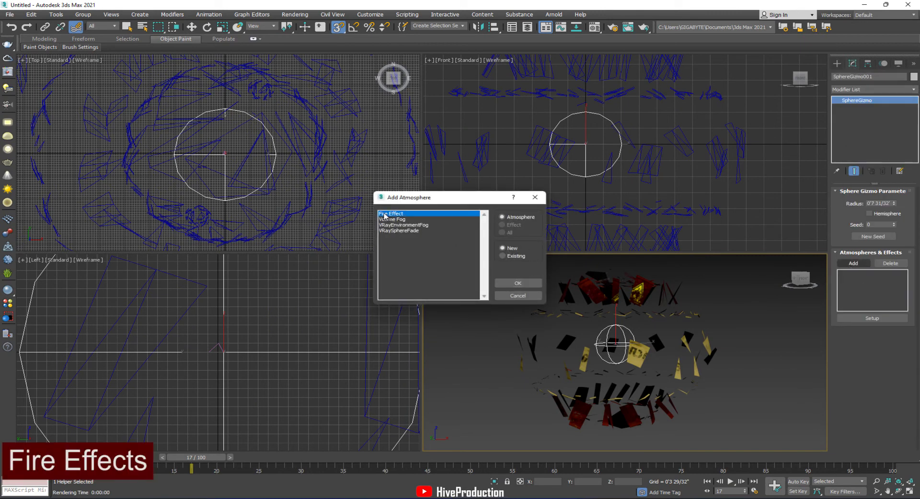
left_click(517, 283)
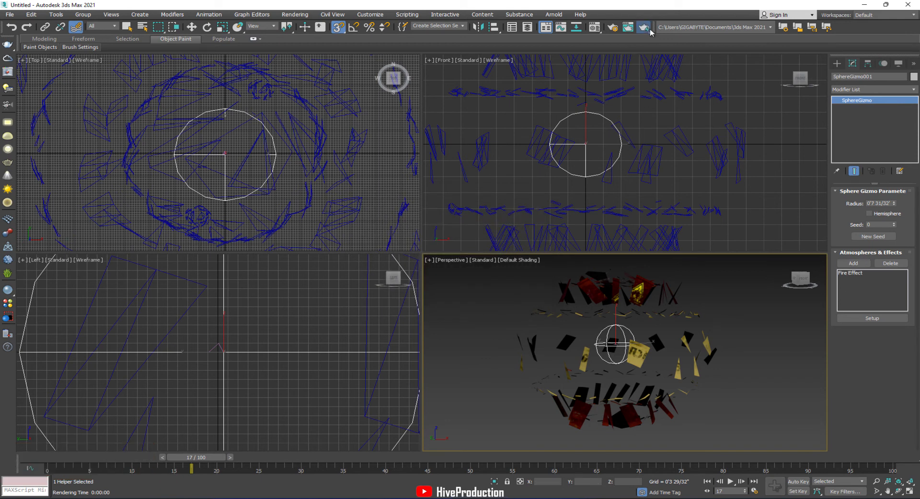
Render previews, enlarging the gizmo radius until the fireball engulfs the fragments
left_click(636, 27)
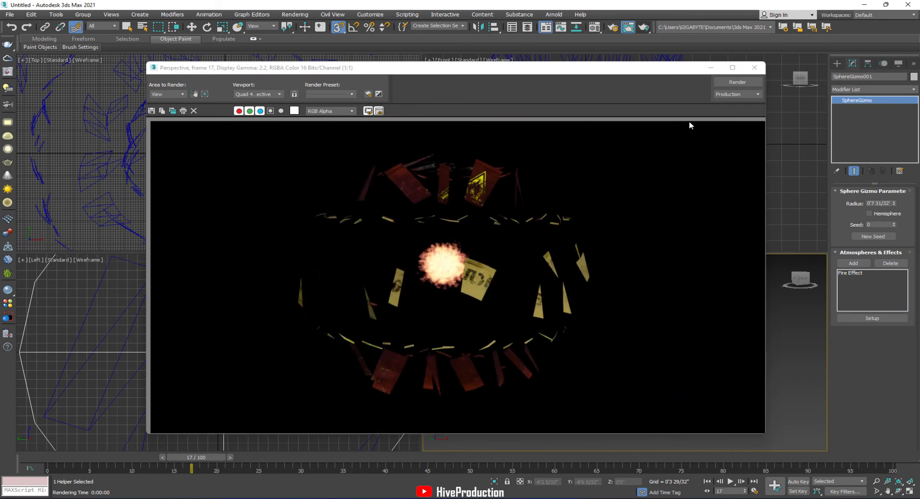
left_click(754, 67)
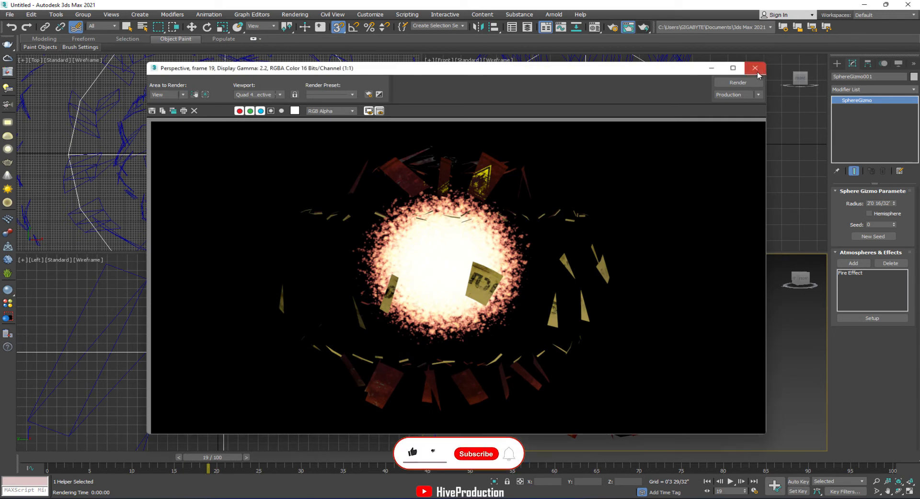
left_click(755, 68)
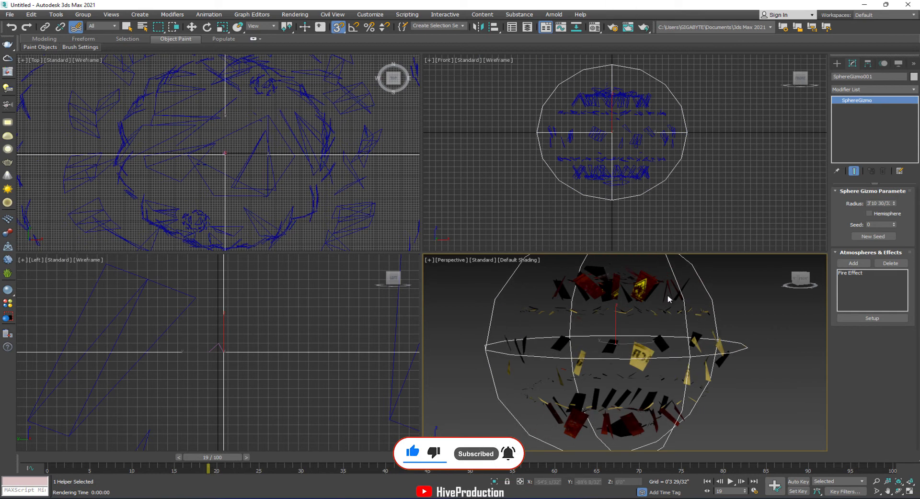
left_click(643, 27)
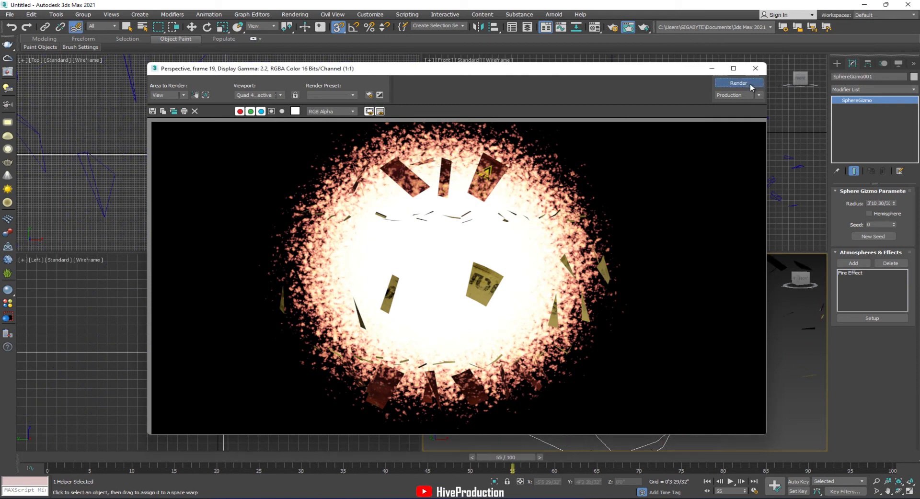
left_click(739, 83)
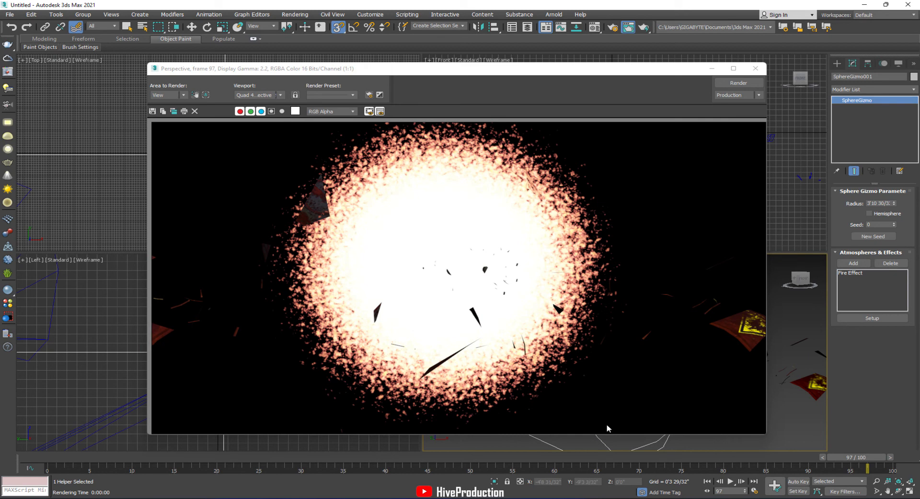
left_click(755, 69)
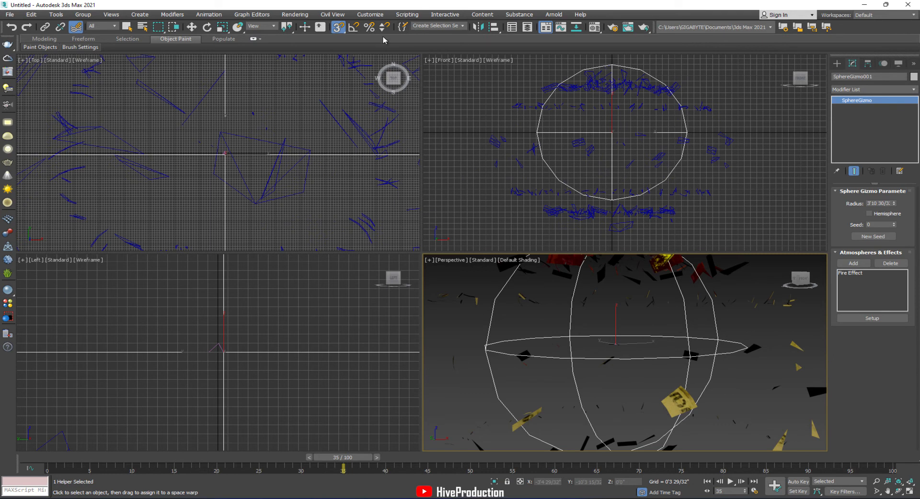
Open Environment and Effects and turn on Explosion for the Fire Effect
left_click(295, 14)
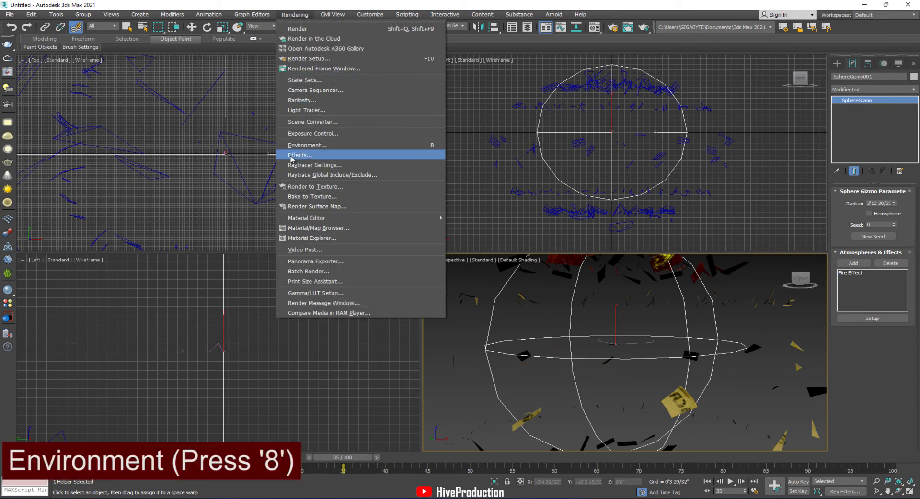
left_click(310, 150)
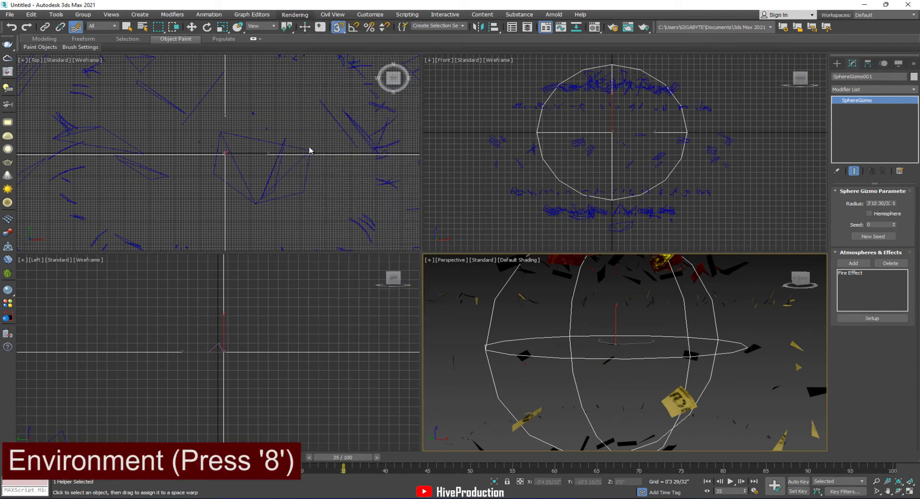
key("8")
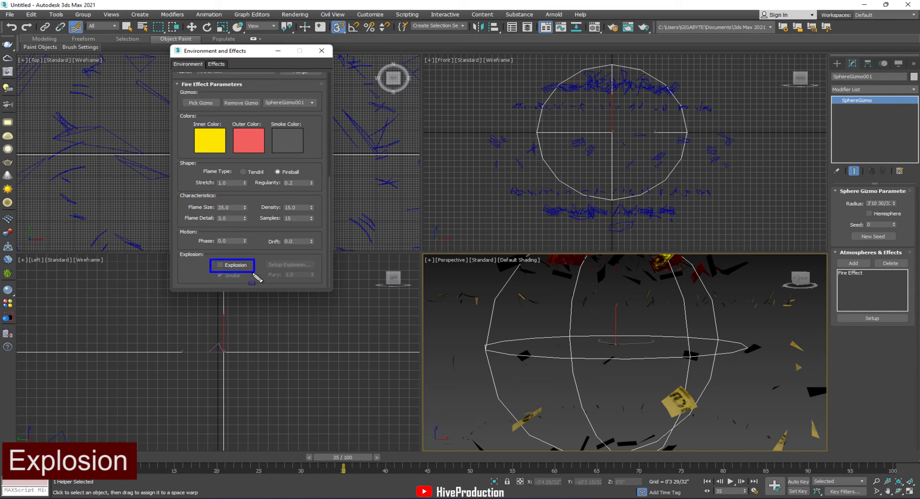
left_click(220, 265)
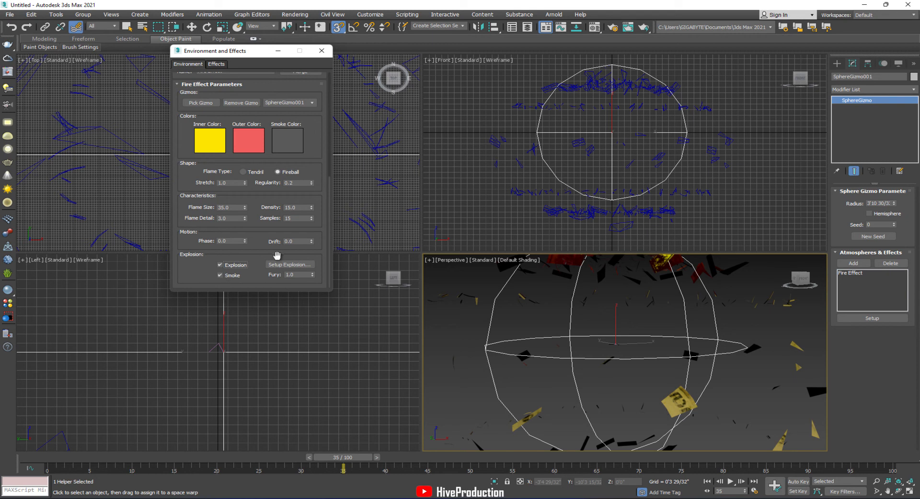
Set the explosion Start Time 7 and End Time 100, then render a preview
left_click_drag(344, 467, 300, 468)
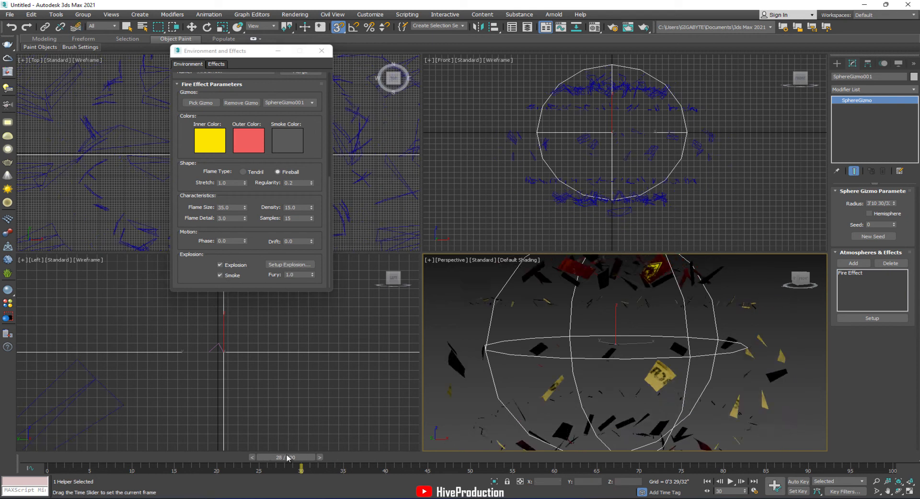
left_click_drag(300, 468, 106, 468)
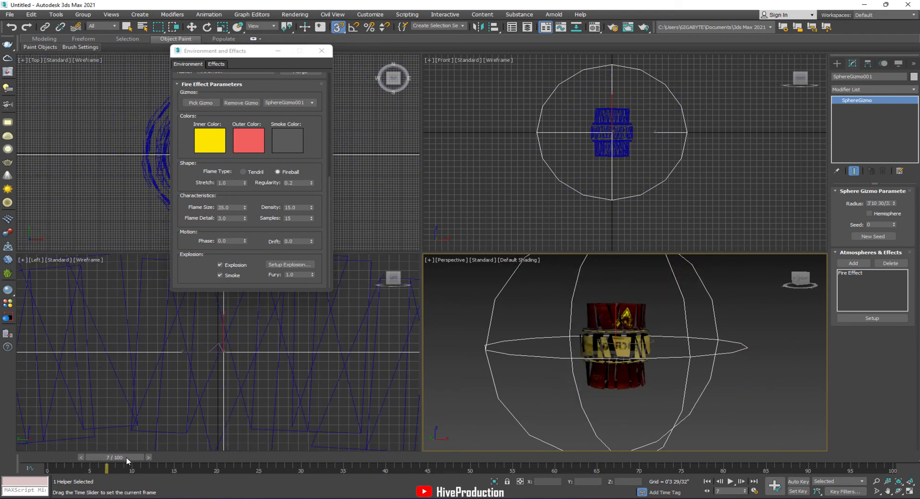
mouse_move(125, 463)
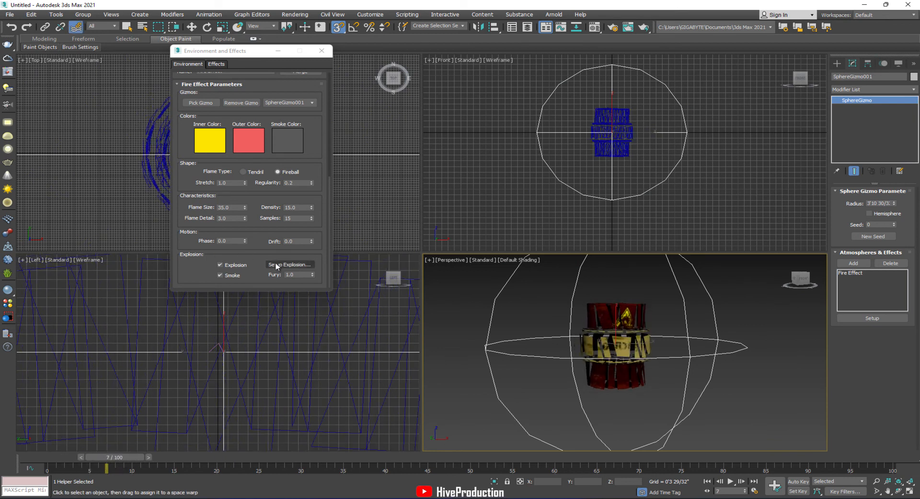
left_click(290, 265)
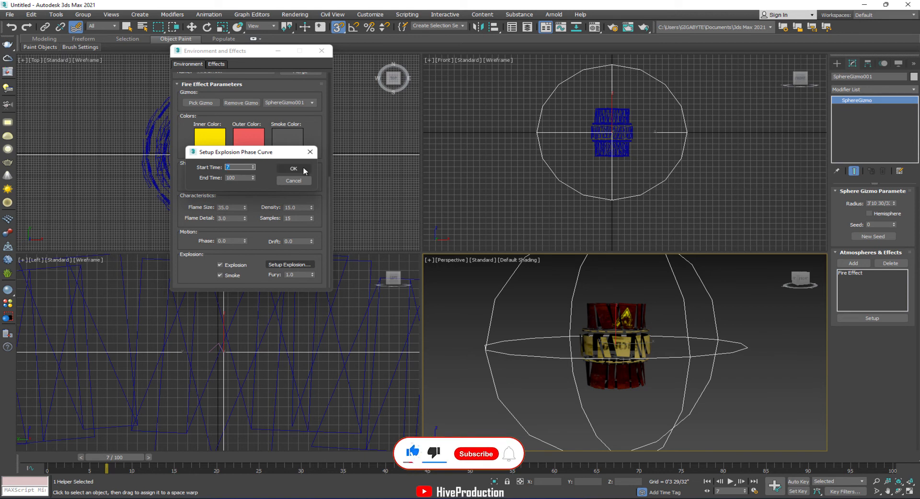
left_click(294, 168)
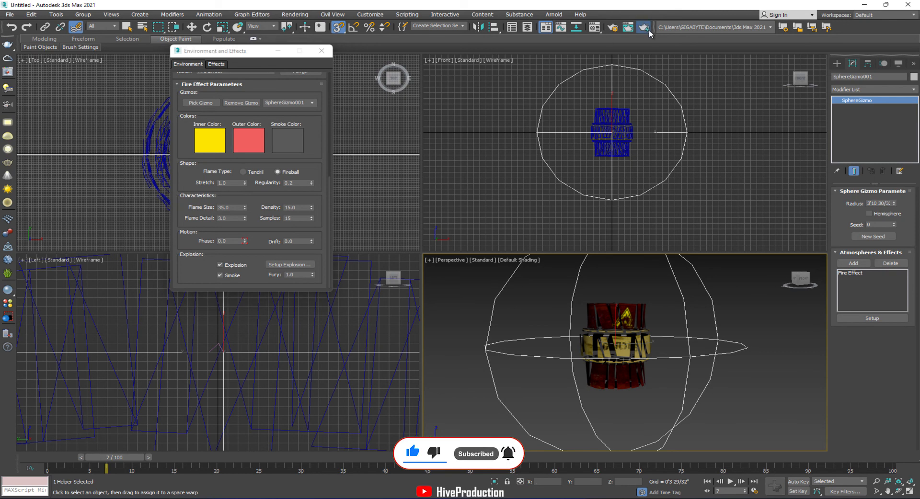
left_click(628, 26)
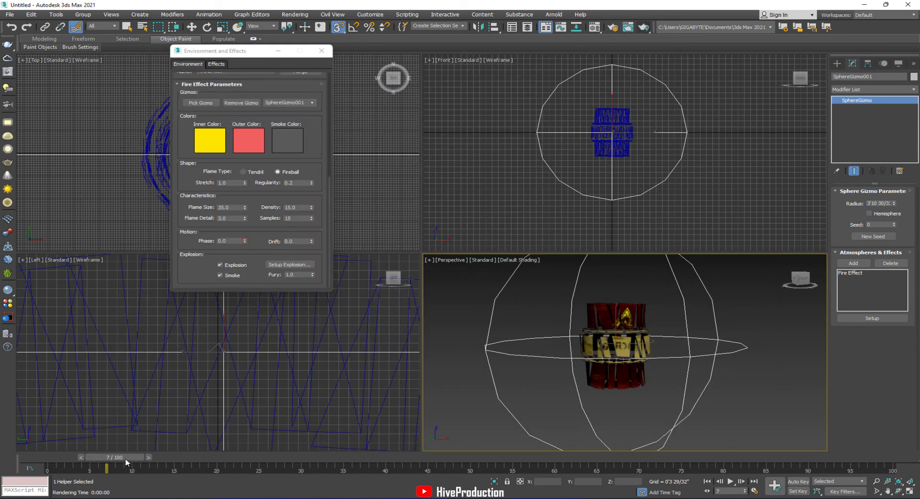
left_click(641, 27)
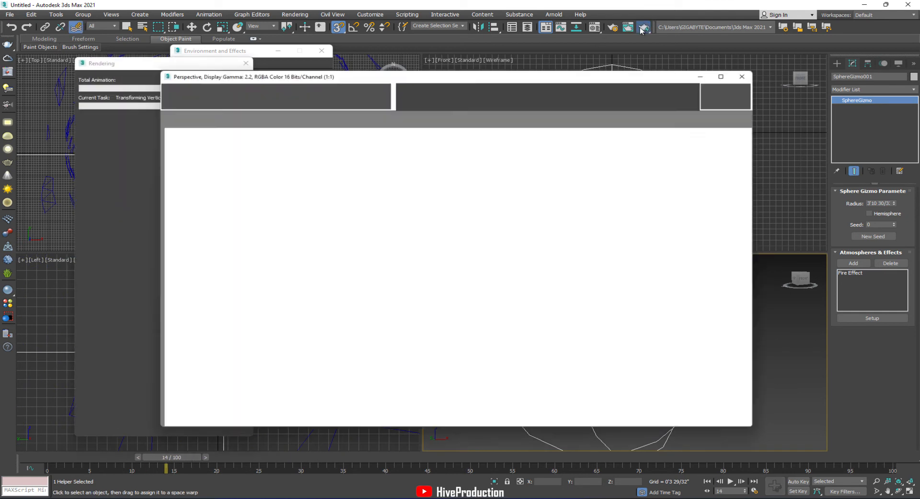
left_click(643, 27)
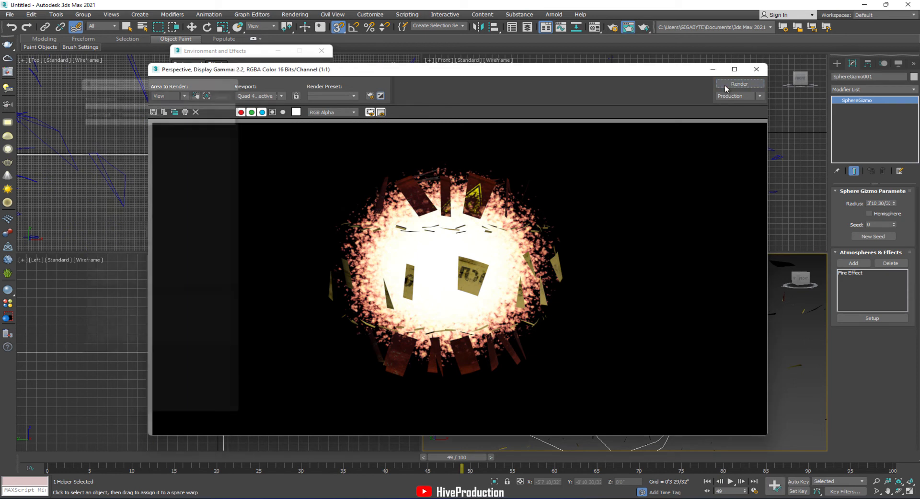
left_click(739, 84)
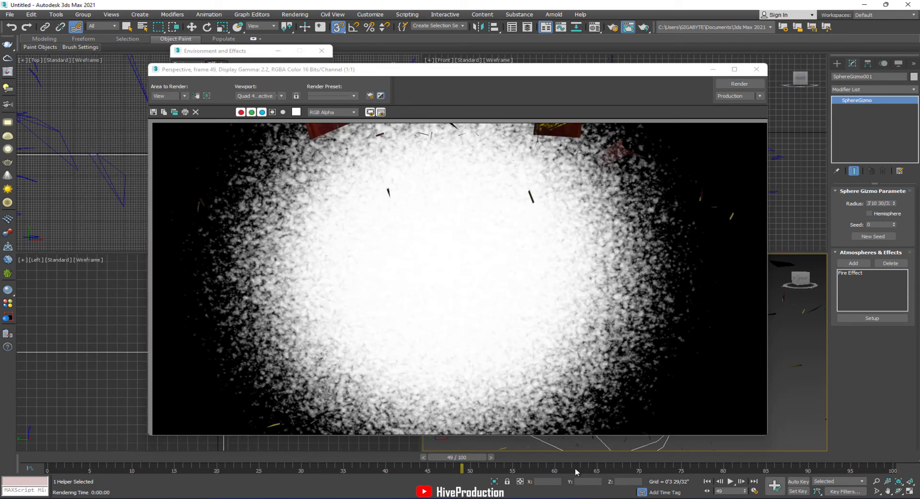
left_click(740, 84)
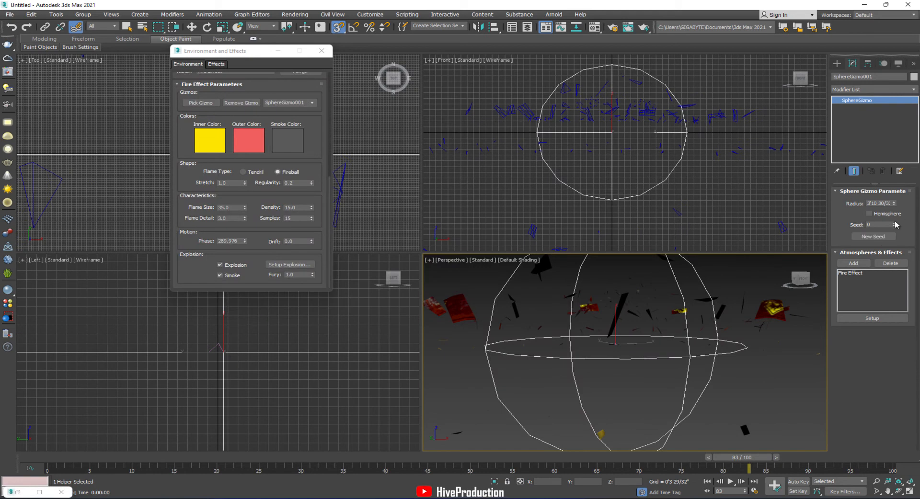
right_click(597, 317)
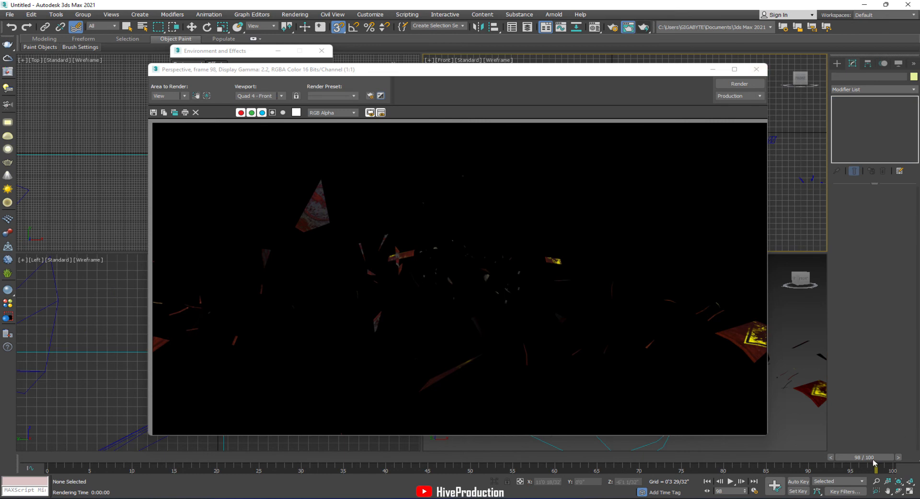
left_click_drag(874, 468, 648, 469)
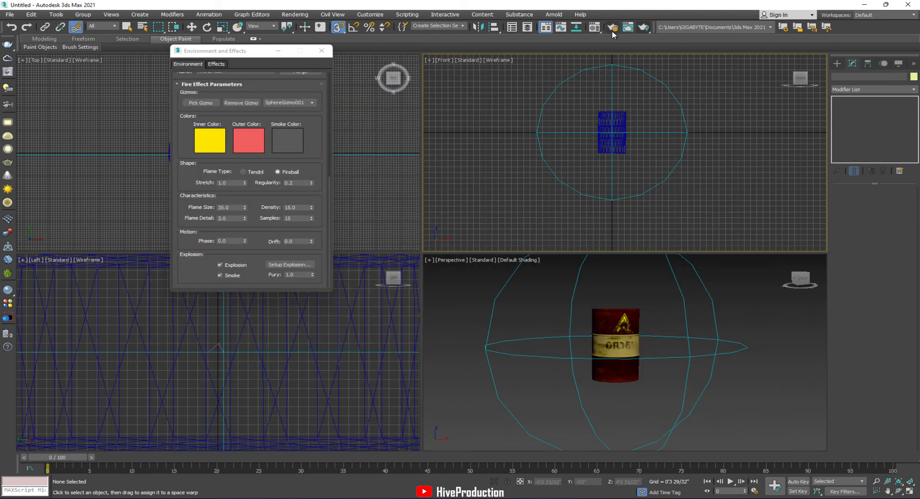
In Render Setup, set the render output file to 'Blast' saved as PNG frames
left_click(610, 27)
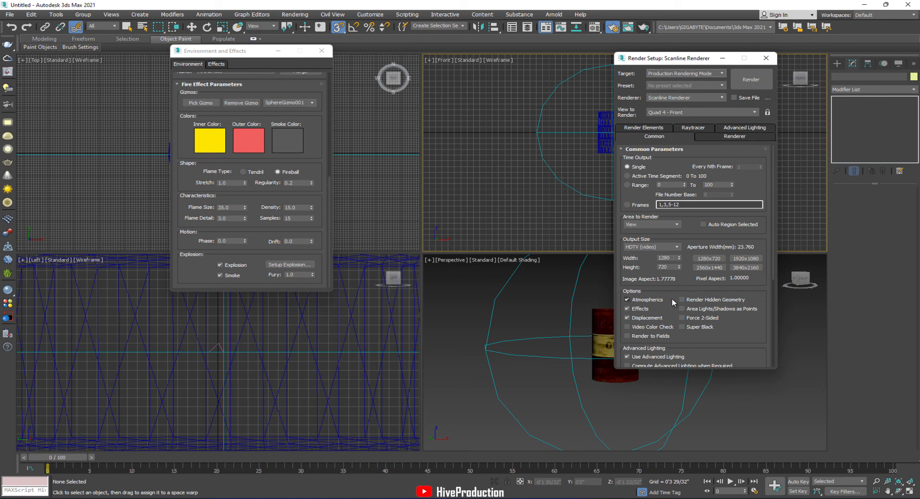
scroll("down", 3)
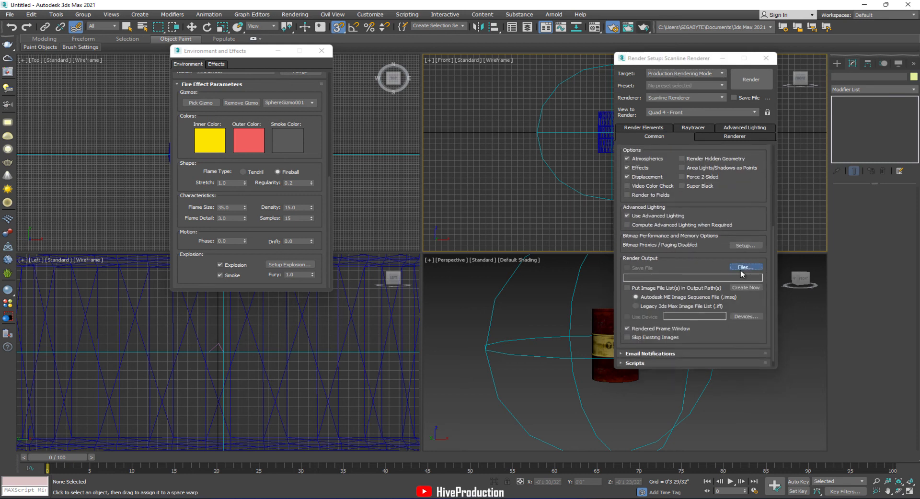
left_click(746, 267)
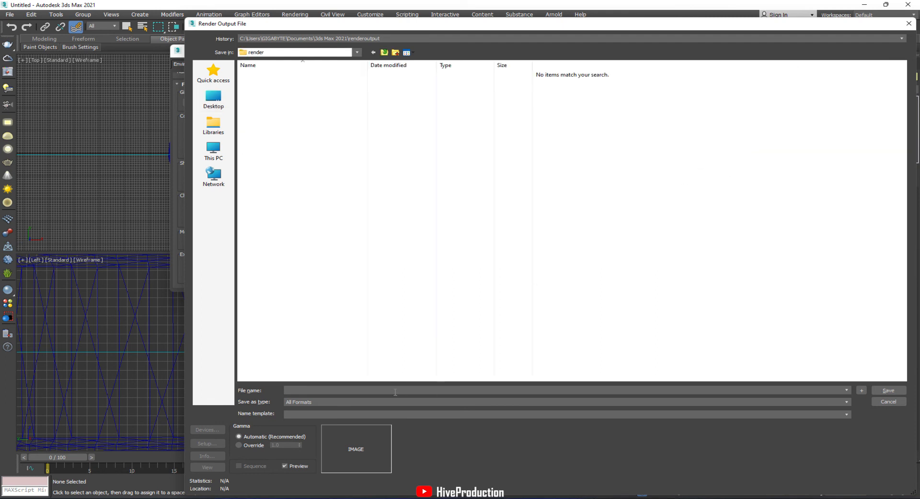
type("Bias")
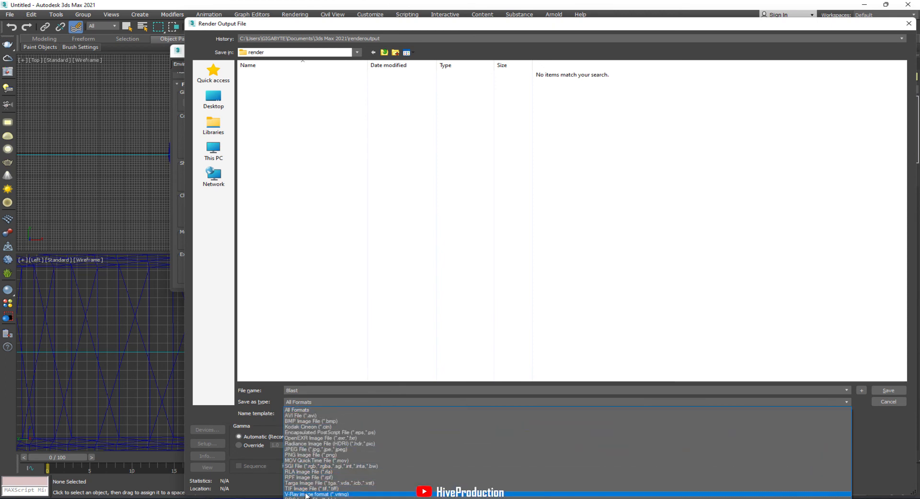
left_click(308, 455)
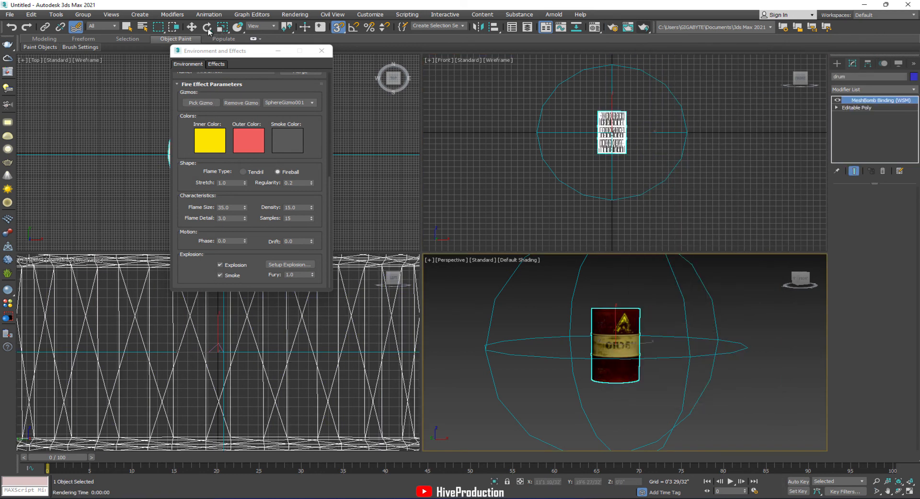
Enable Motion Blur in the drum's Object Properties and close Environment and Effects
right_click(616, 343)
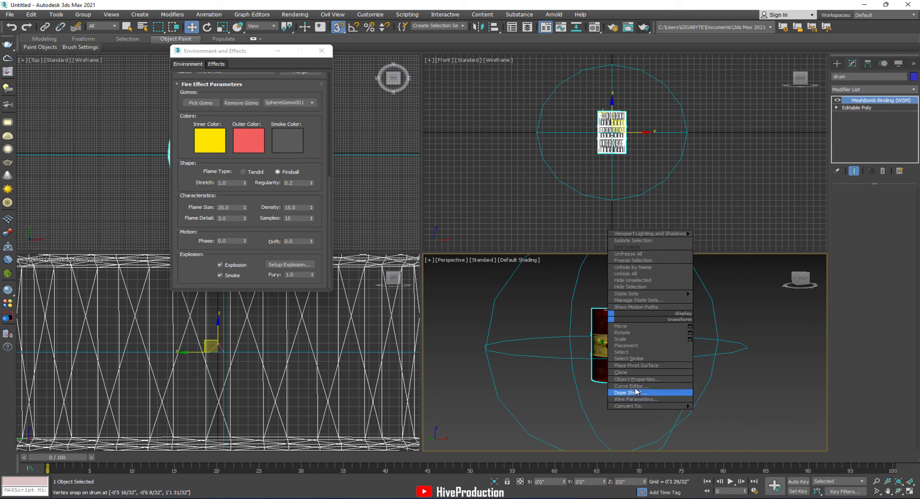
left_click(637, 379)
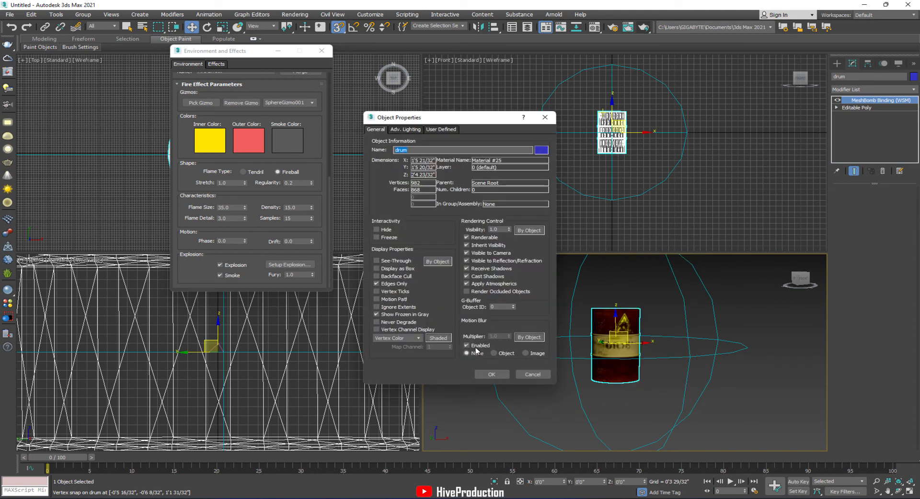
left_click(494, 353)
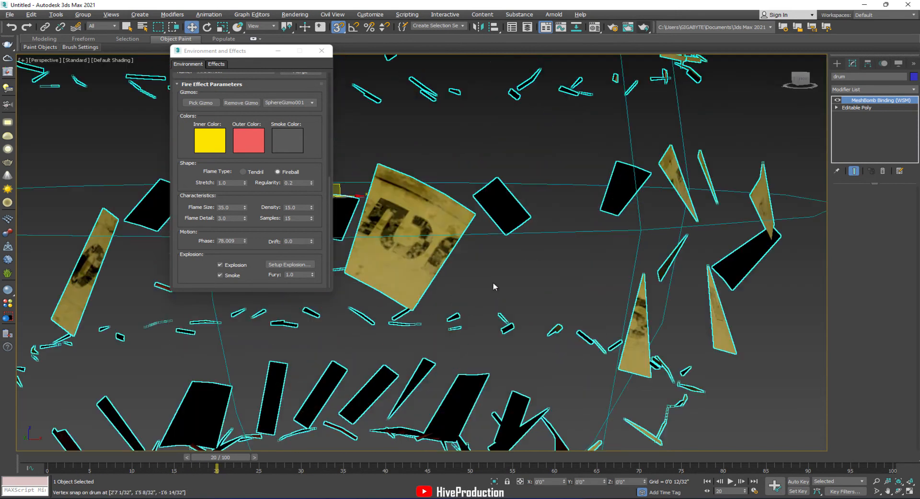
left_click(610, 27)
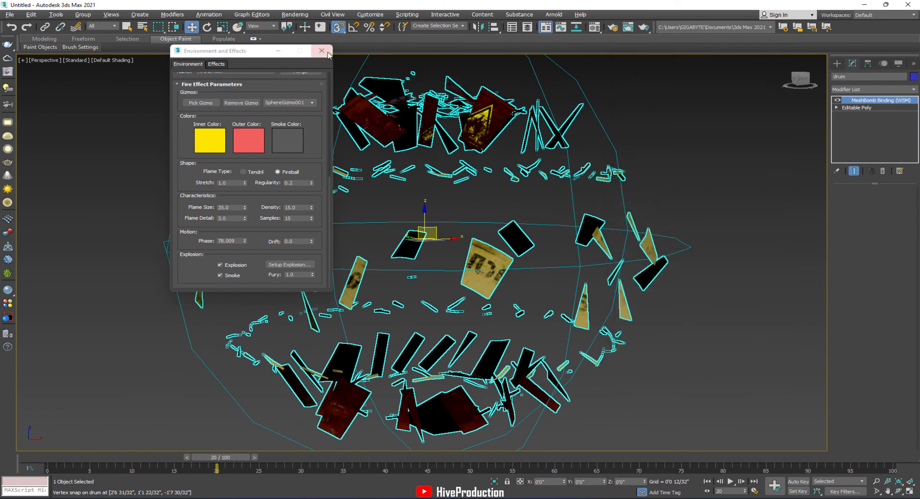
left_click(321, 51)
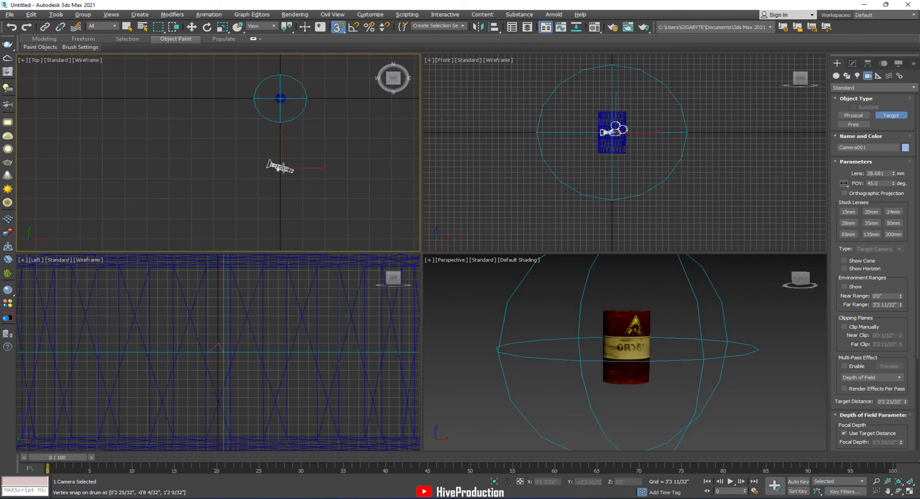
Place a target camera aimed at the barrel and render the animation through it
left_click_drag(280, 167, 280, 191)
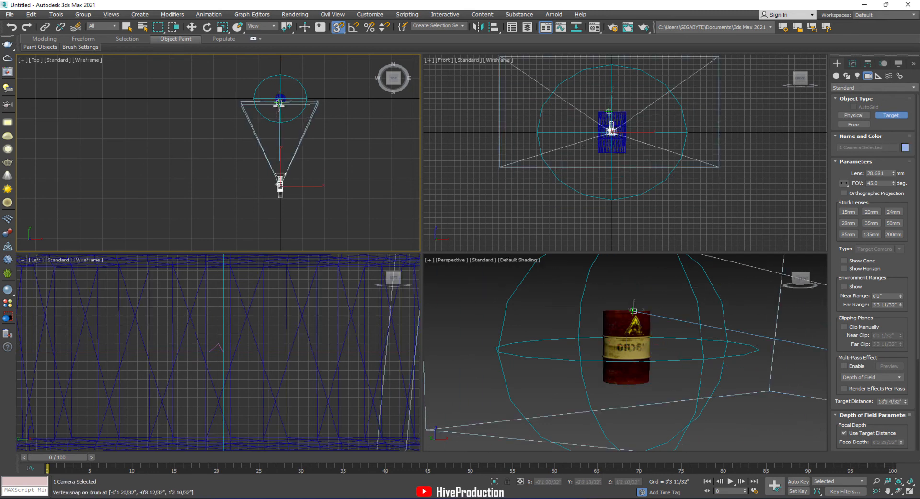
key("Alt+W")
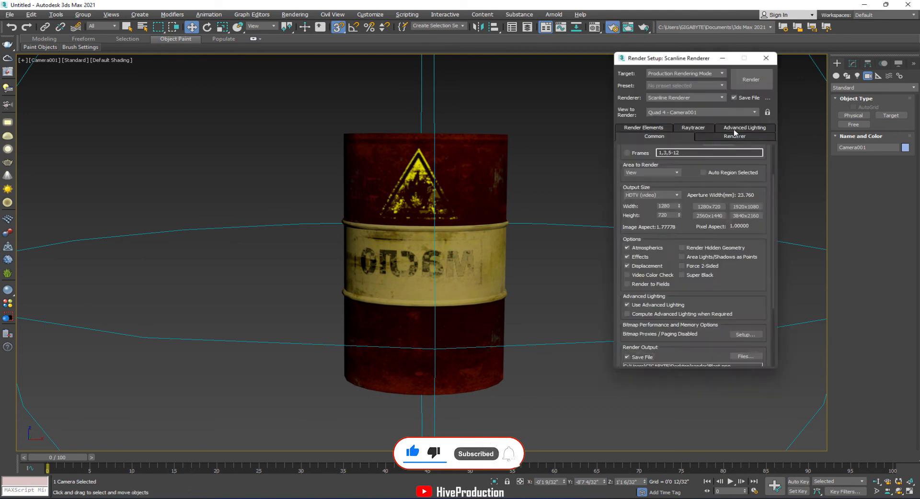
left_click(751, 79)
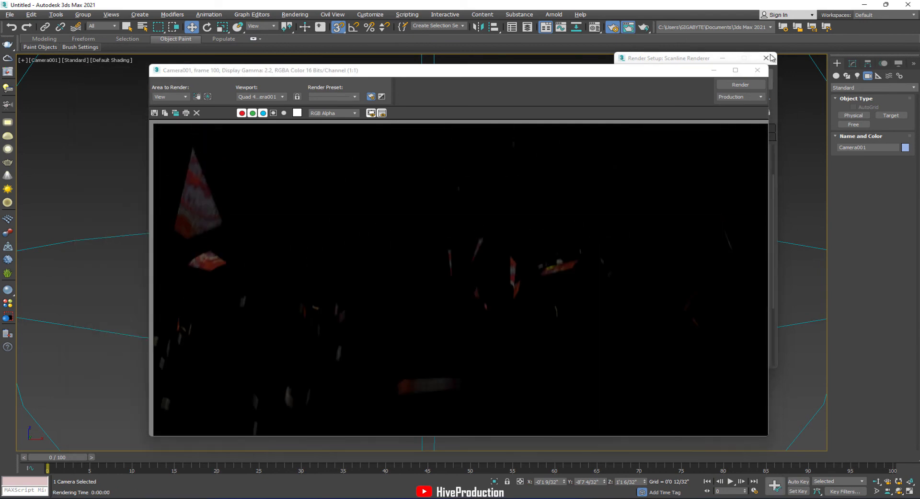
left_click(764, 57)
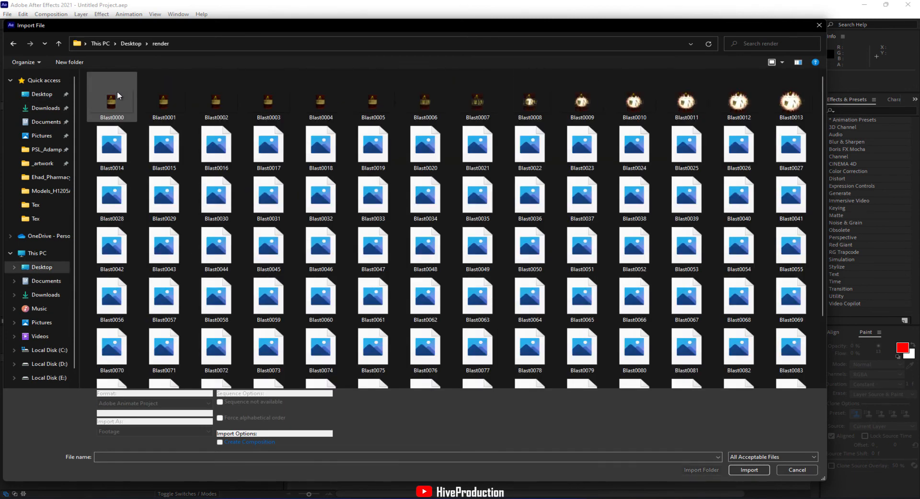
Select the Blast PNG frame sequence in the render folder for import
left_click(748, 470)
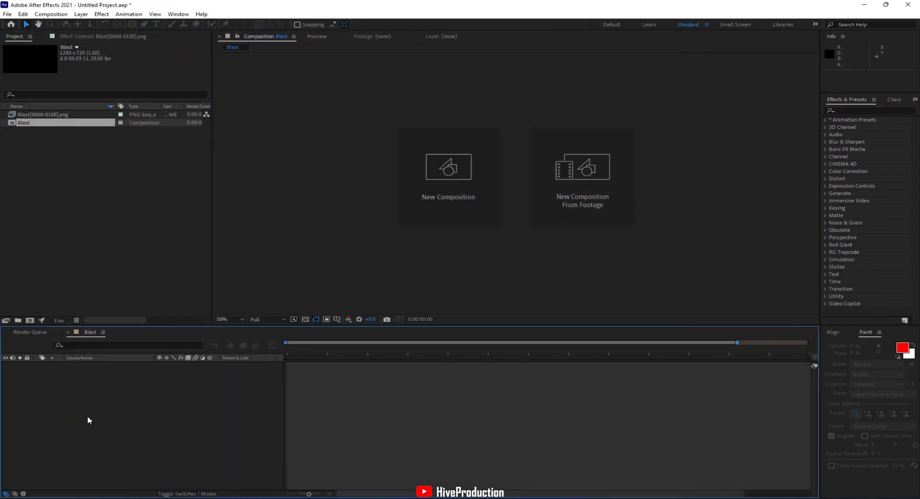